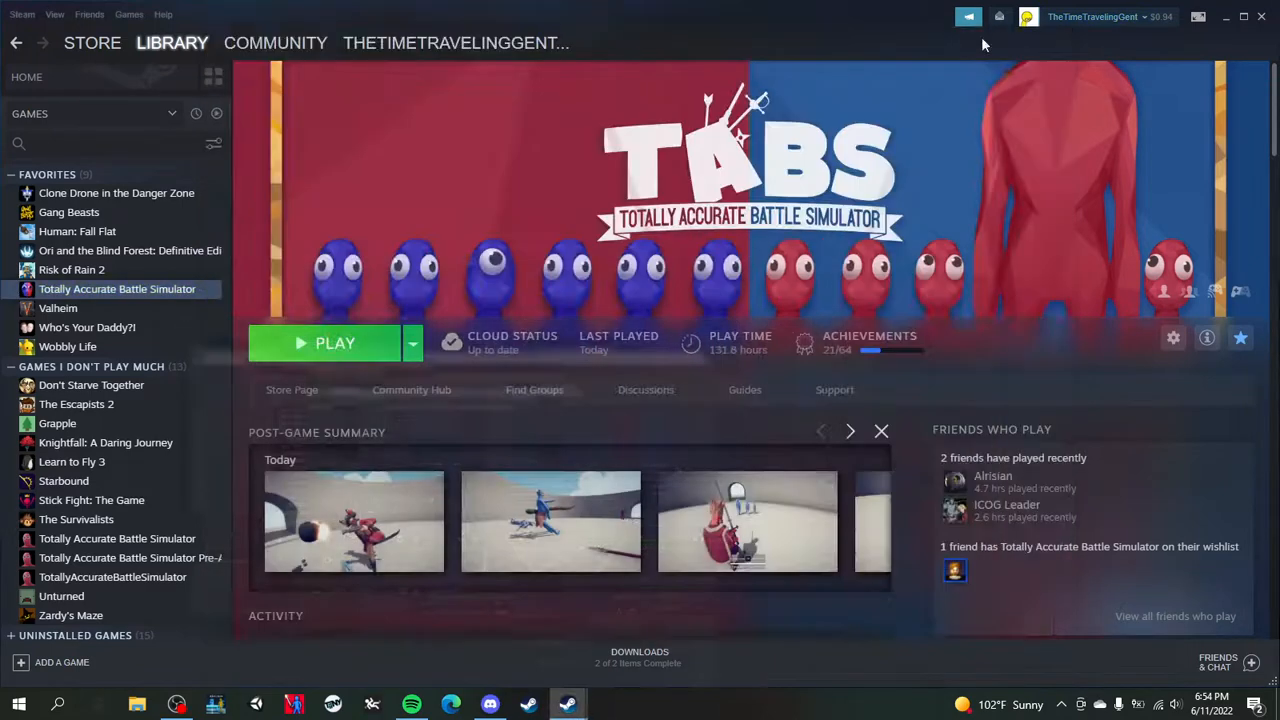
mouse_move(1043, 290)
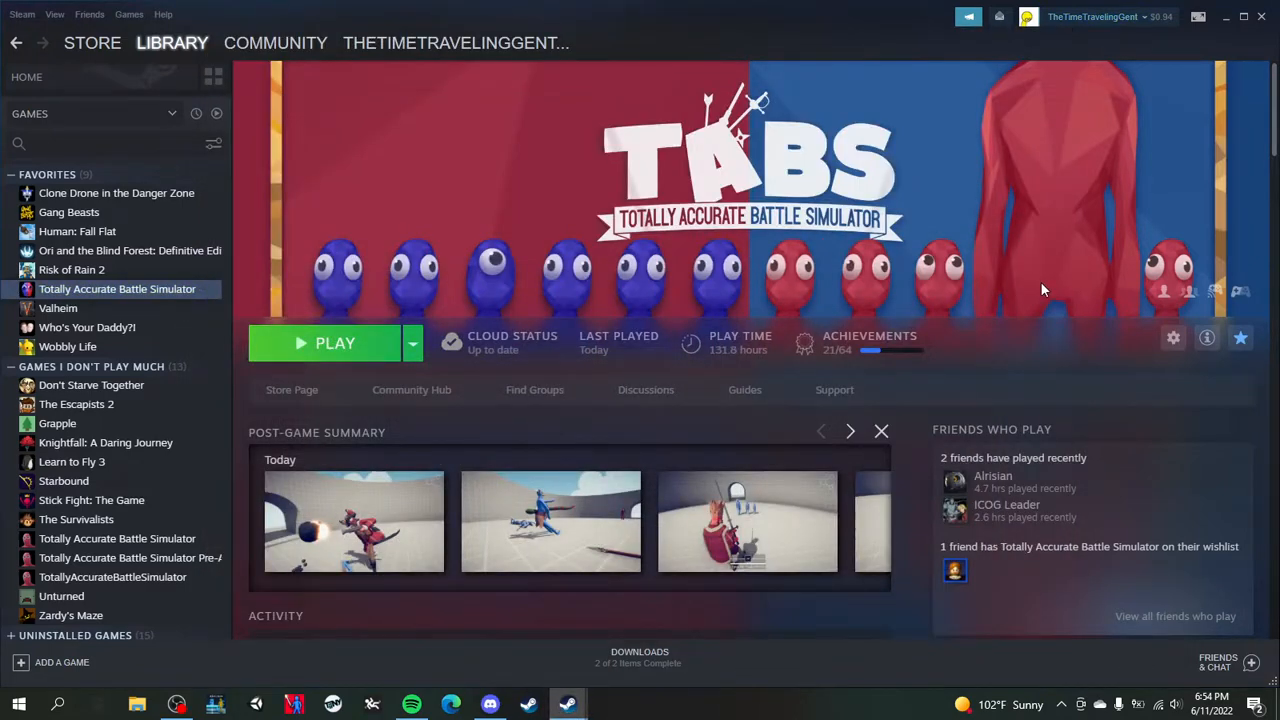
mouse_move(745, 355)
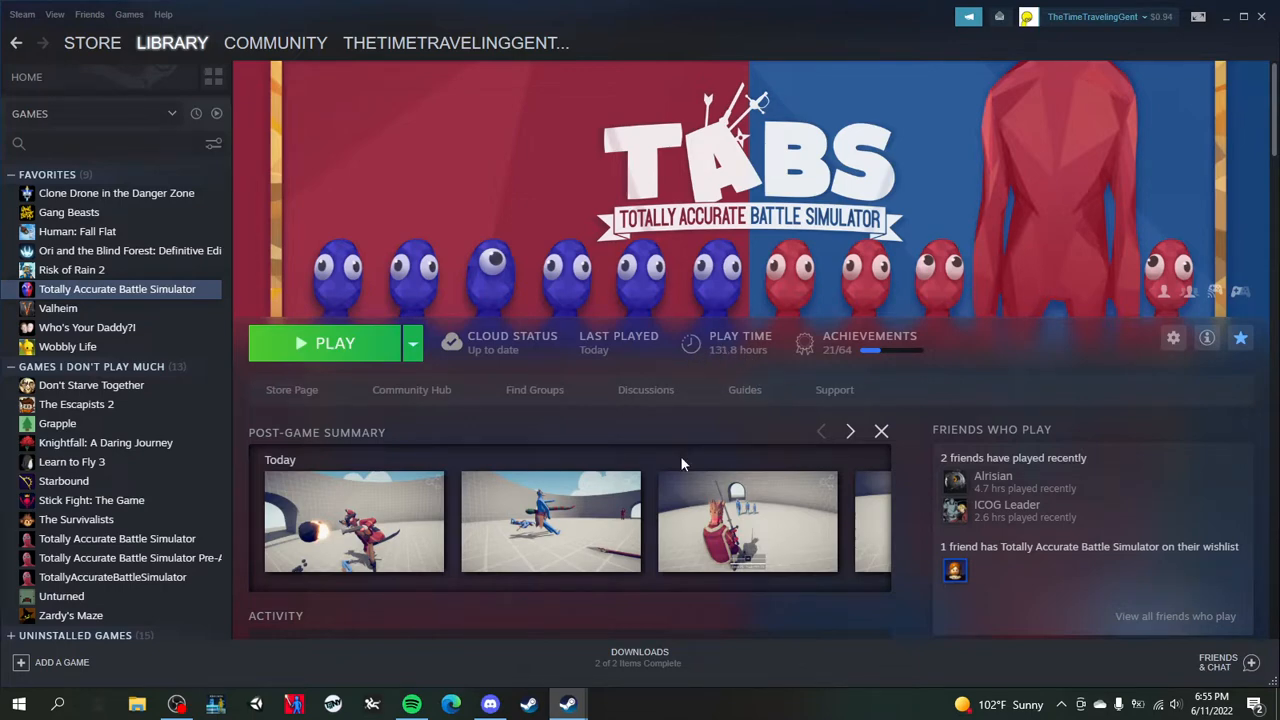
Step: Focus the OBS window and drag the Mic/Aux mixer slider fully right to maximum
left_click(176, 704)
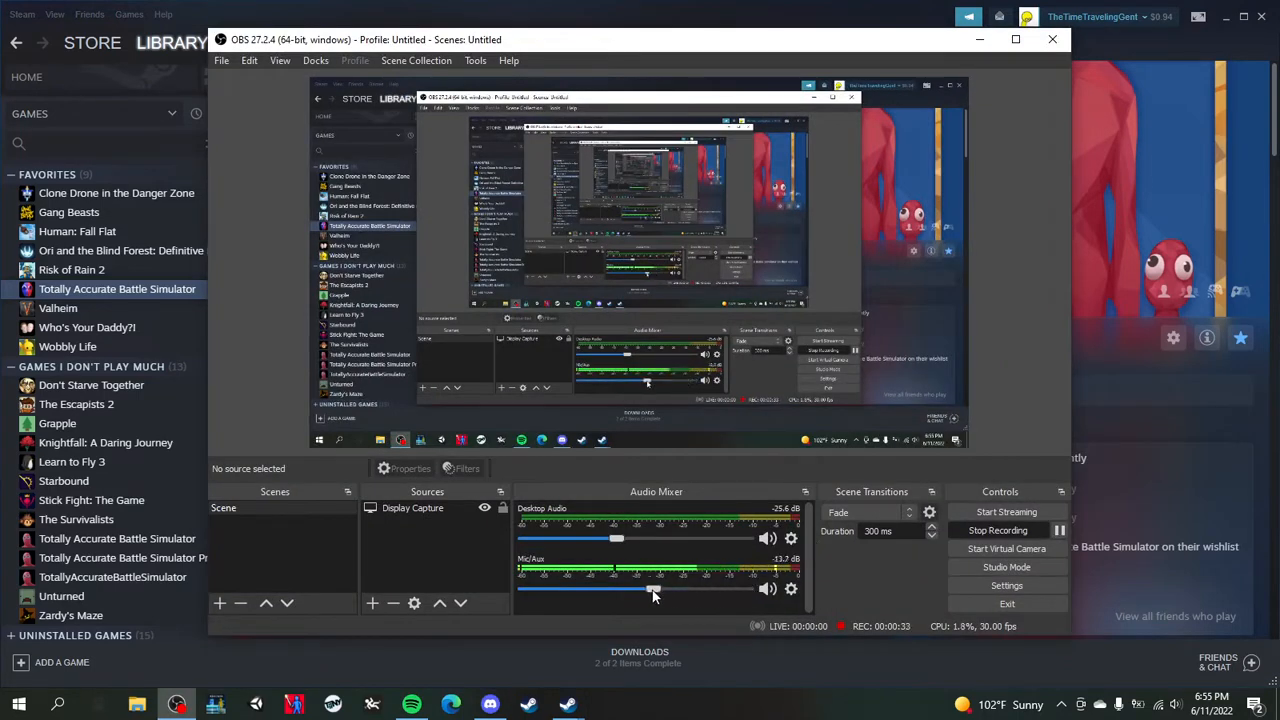
left_click_drag(655, 589, 588, 589)
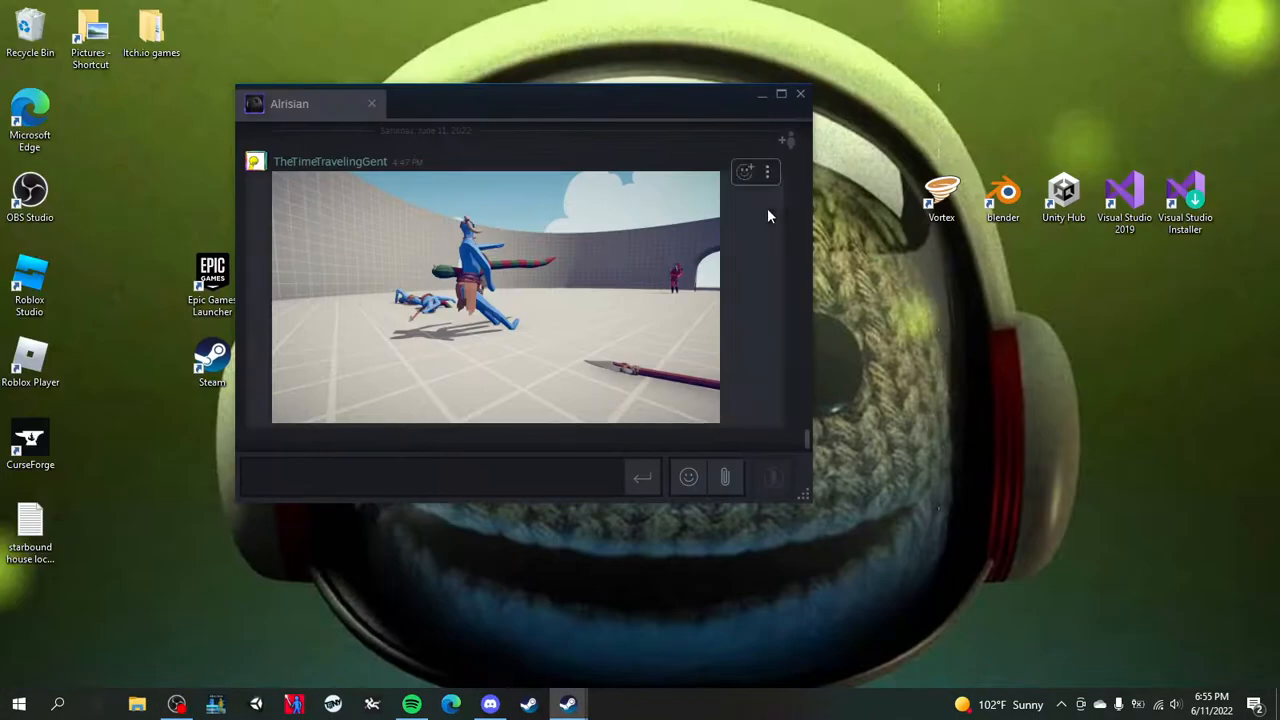
Step: Bring OBS Studio back to the front, with Mic/Aux still at 0.0 dB
left_click(800, 93)
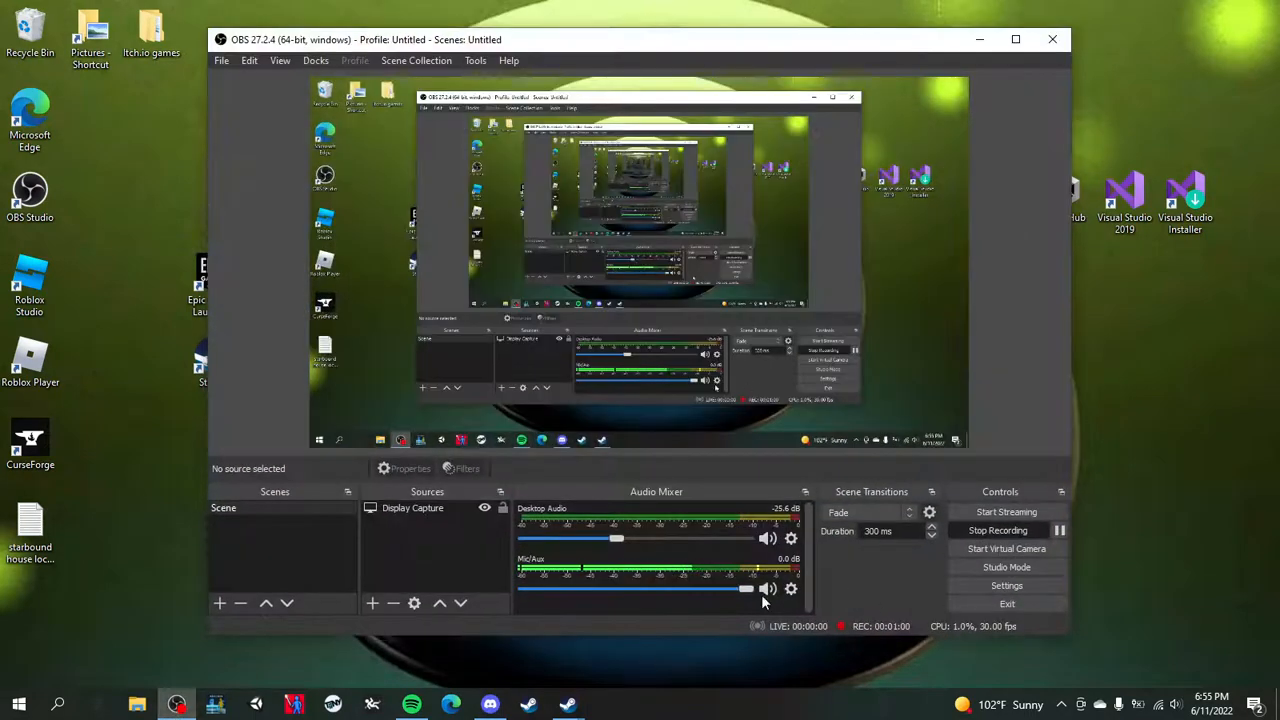
mouse_move(855, 605)
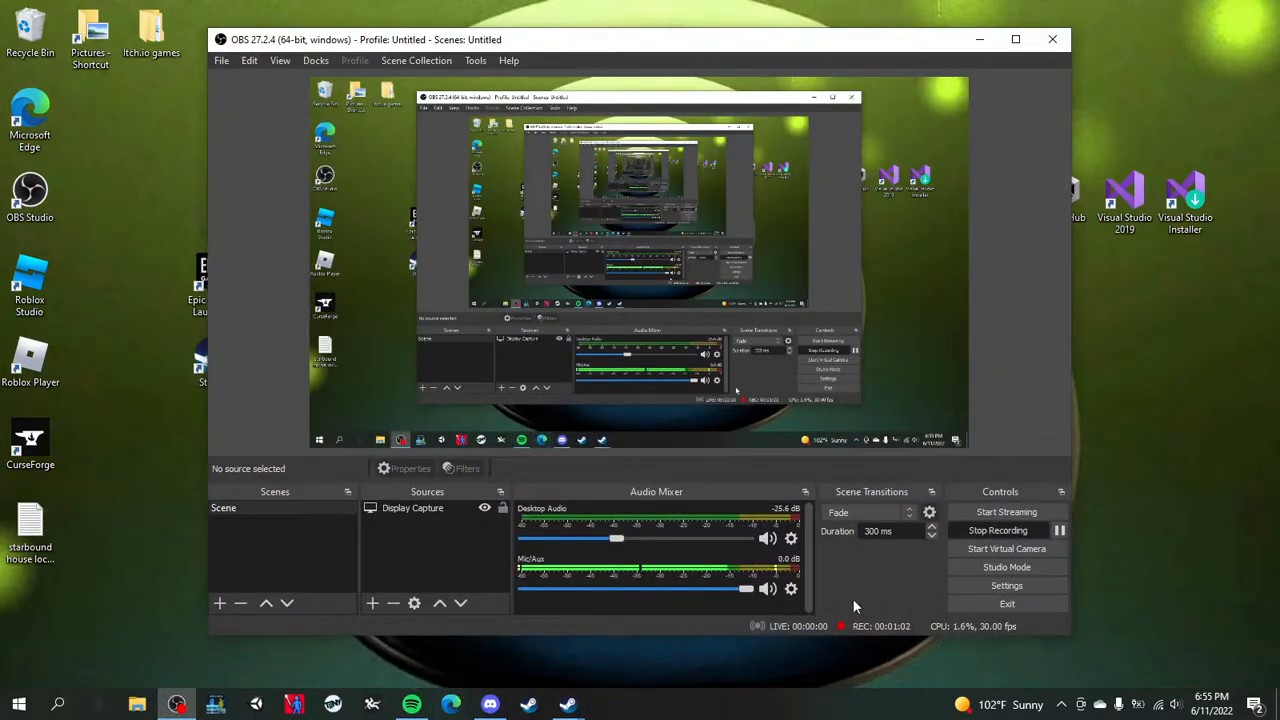